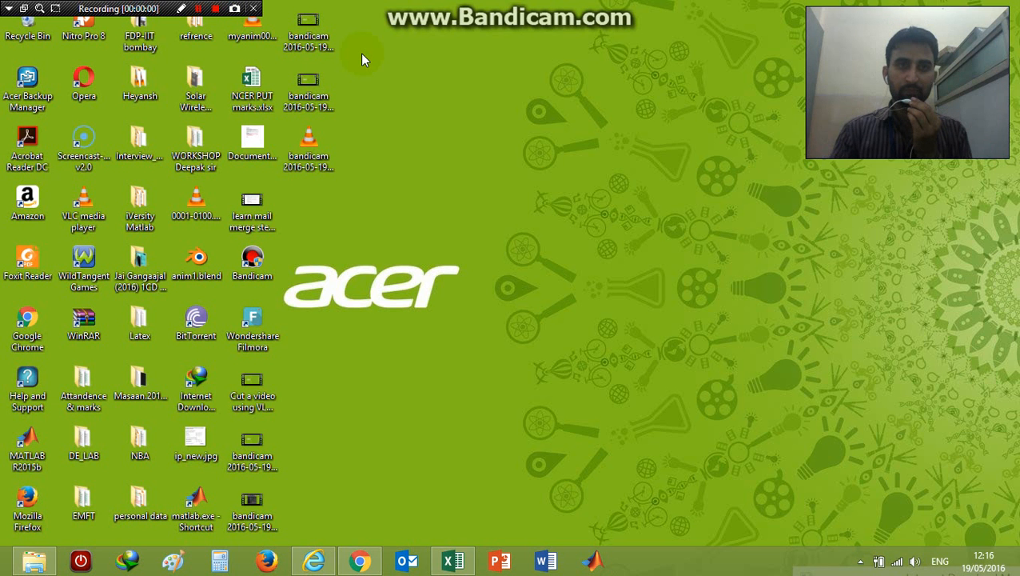
mouse_move(413, 157)
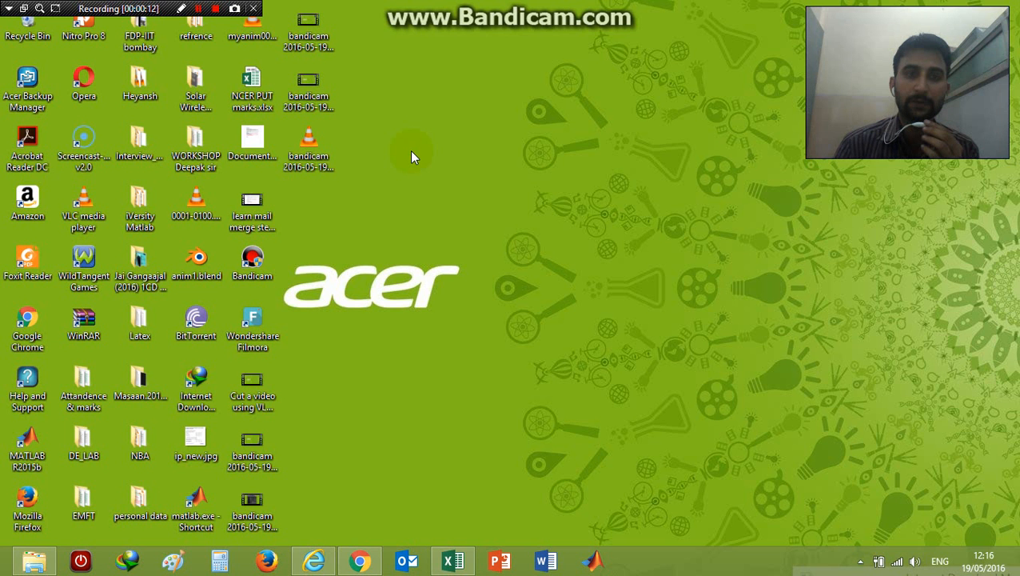
mouse_move(428, 211)
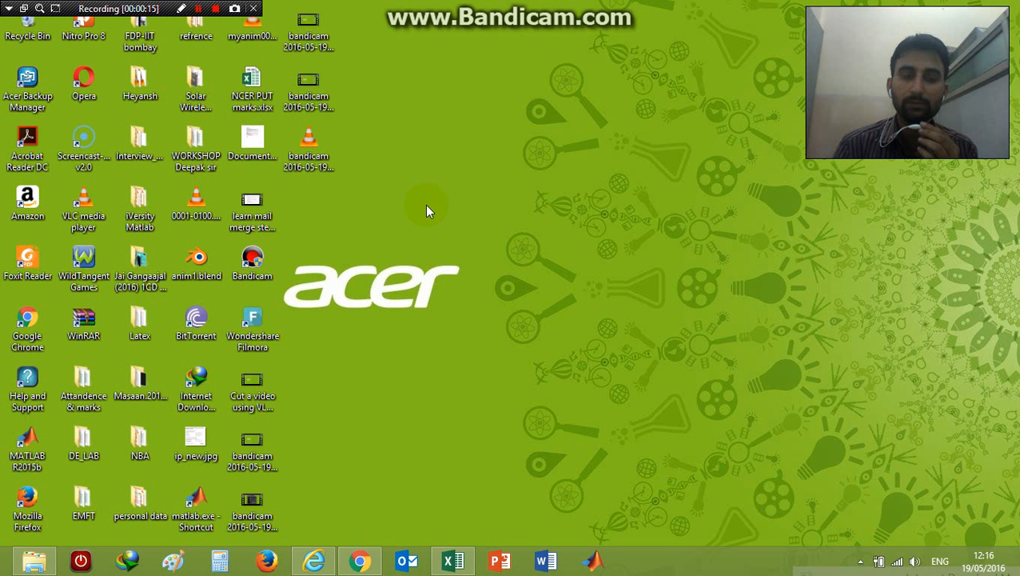
mouse_move(456, 503)
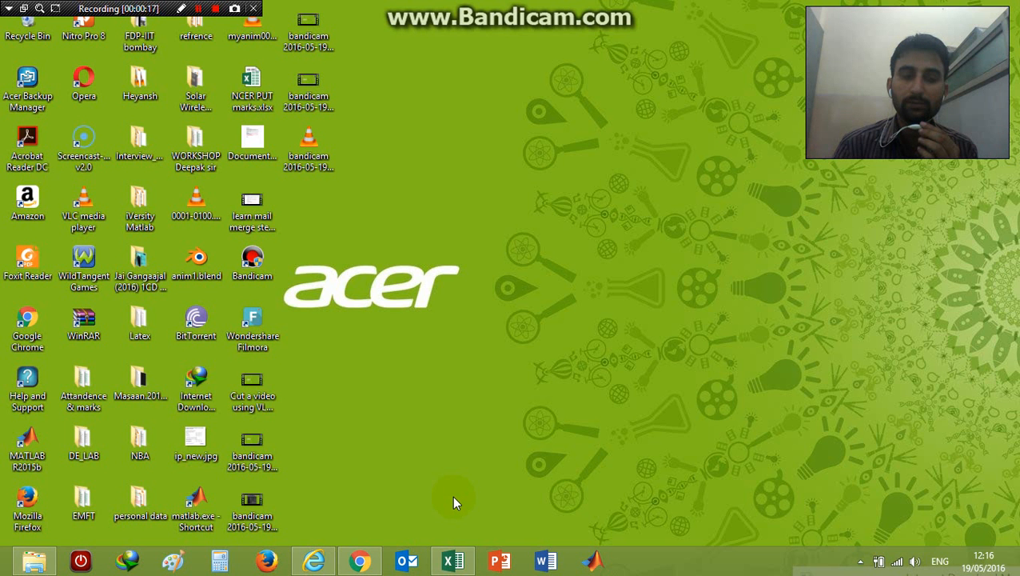
mouse_move(452, 560)
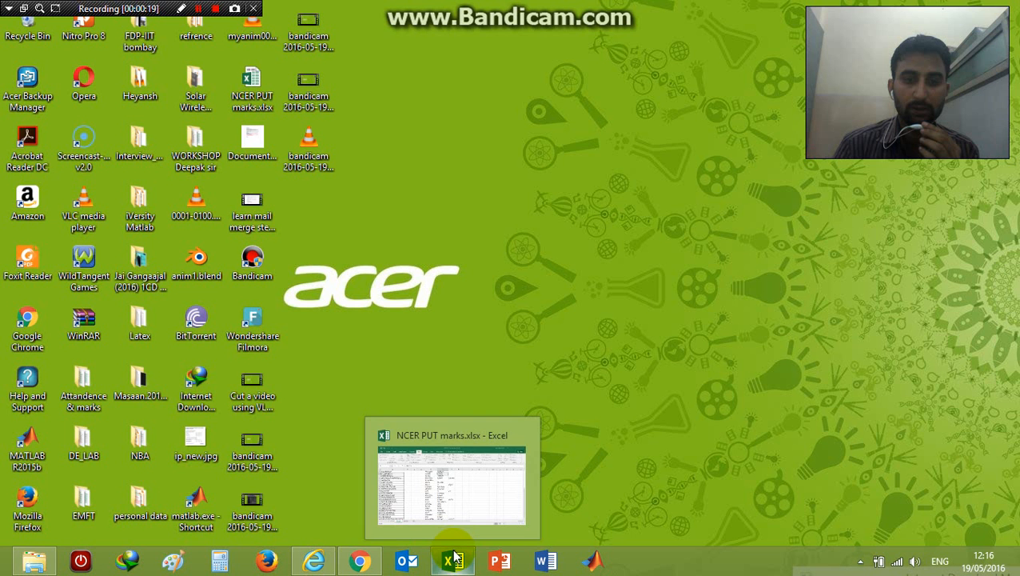
mouse_move(413, 349)
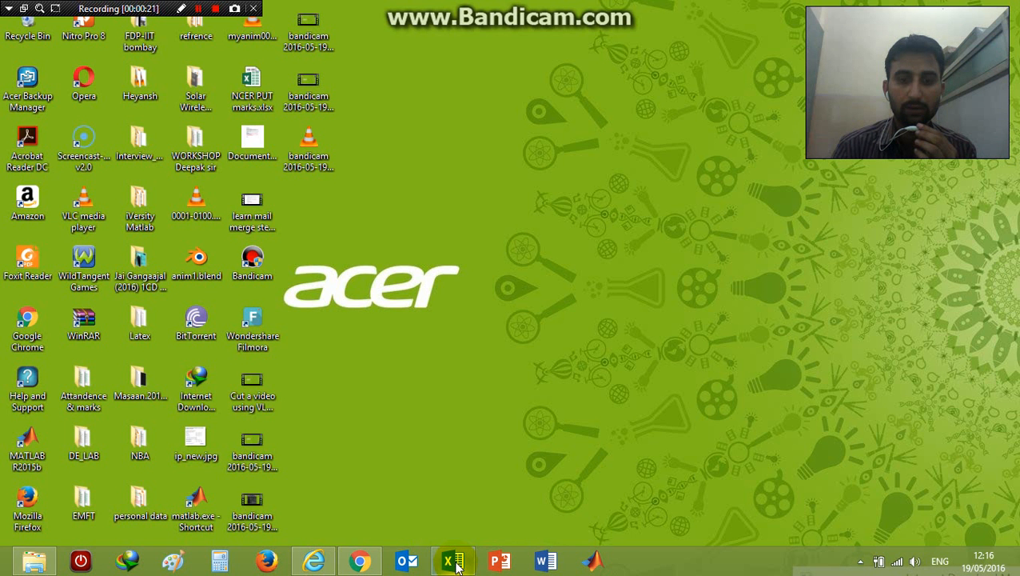
- Bring the student marks workbook forward and review the name list and blank E2/F2 cells
left_click(453, 560)
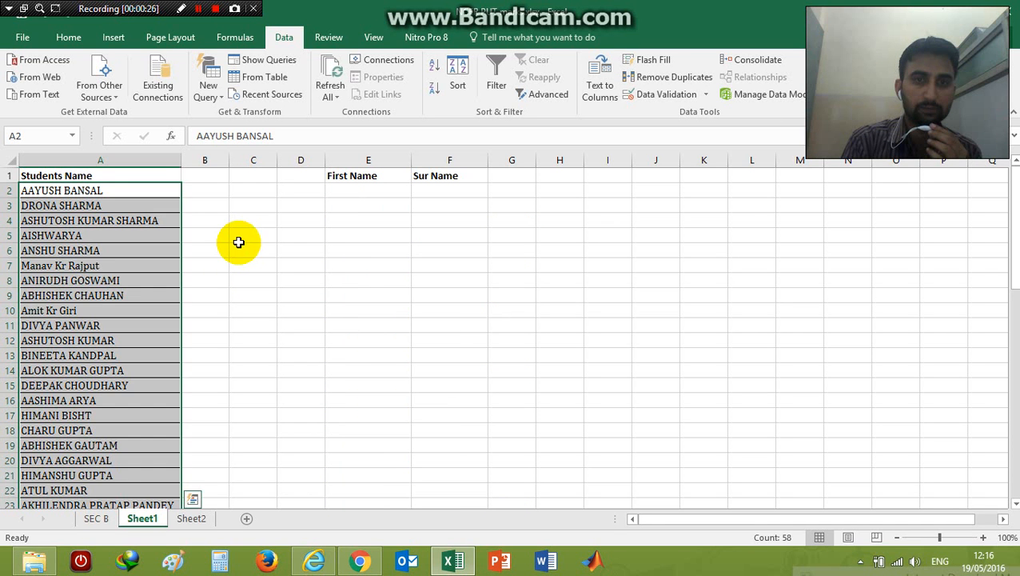
scroll("down", 3)
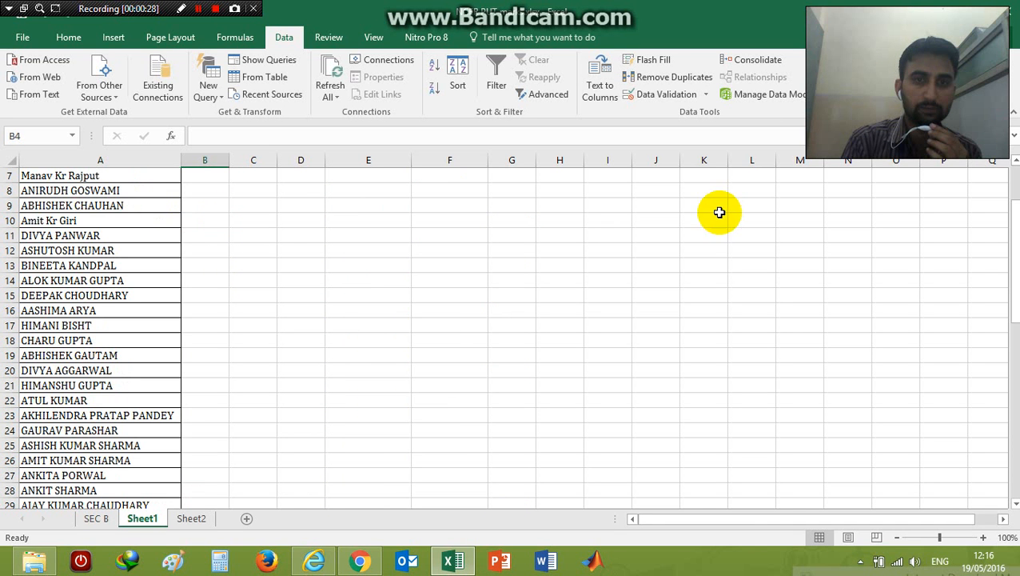
scroll("up", 3)
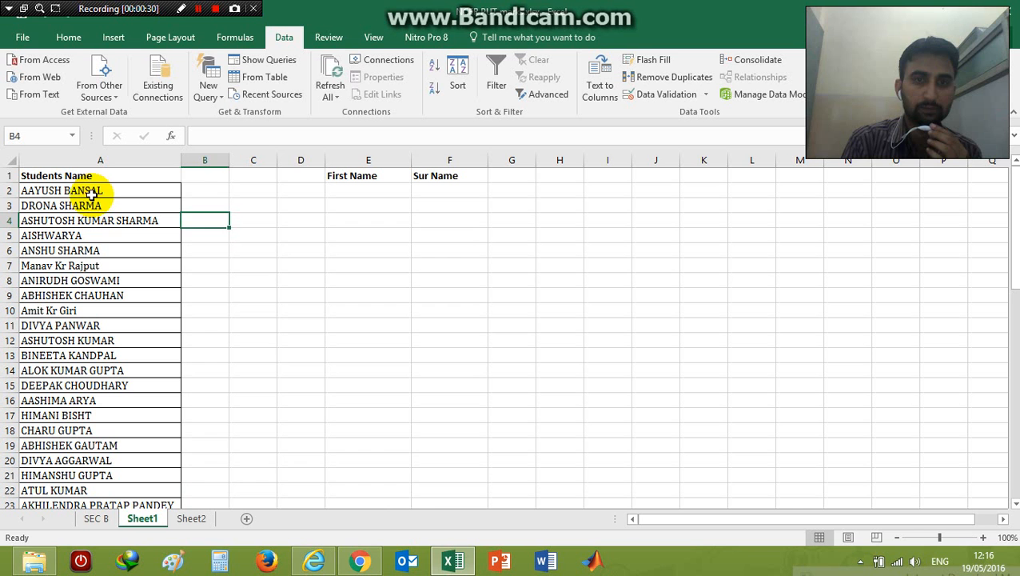
left_click(88, 191)
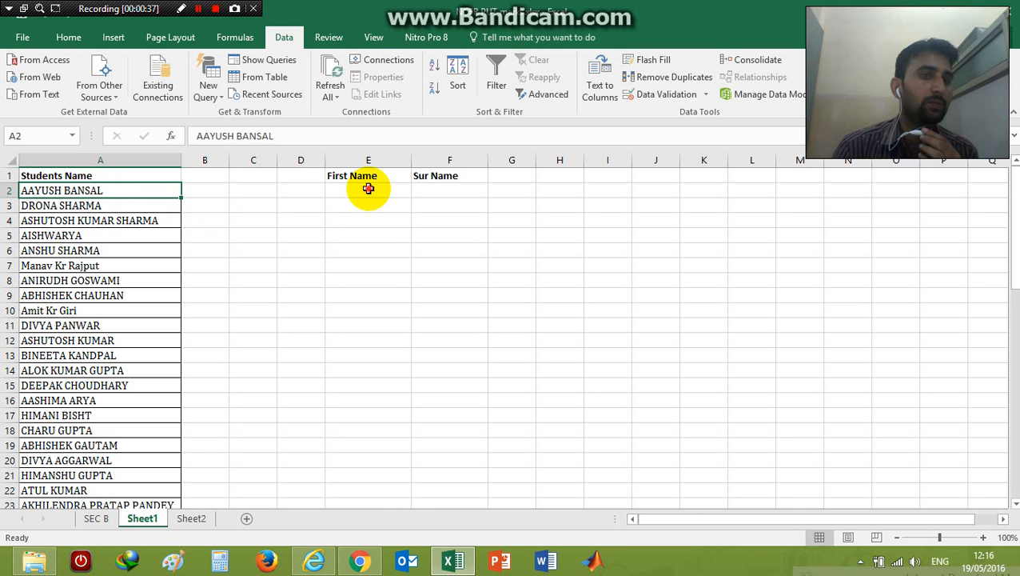
left_click(368, 190)
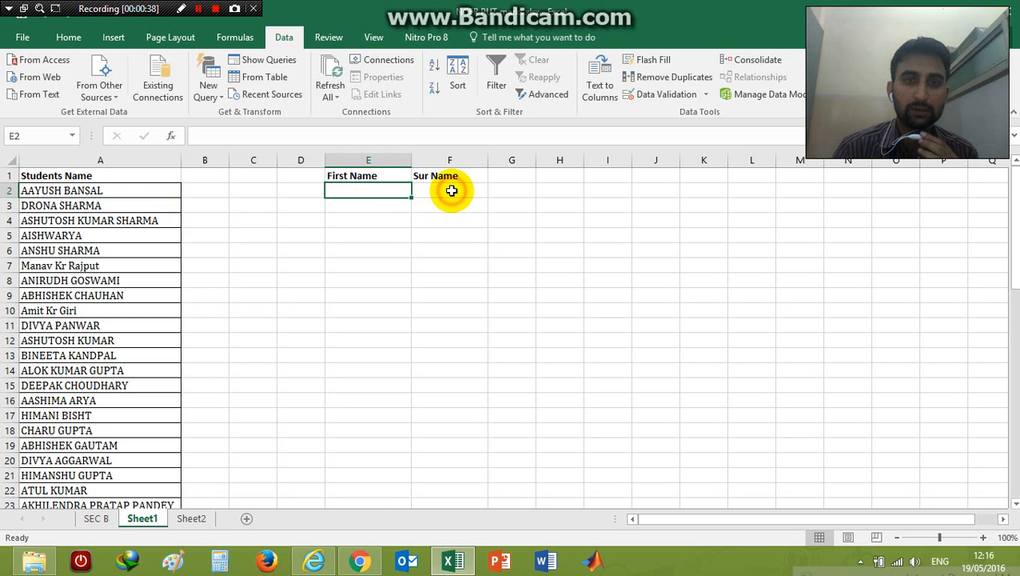
left_click(450, 190)
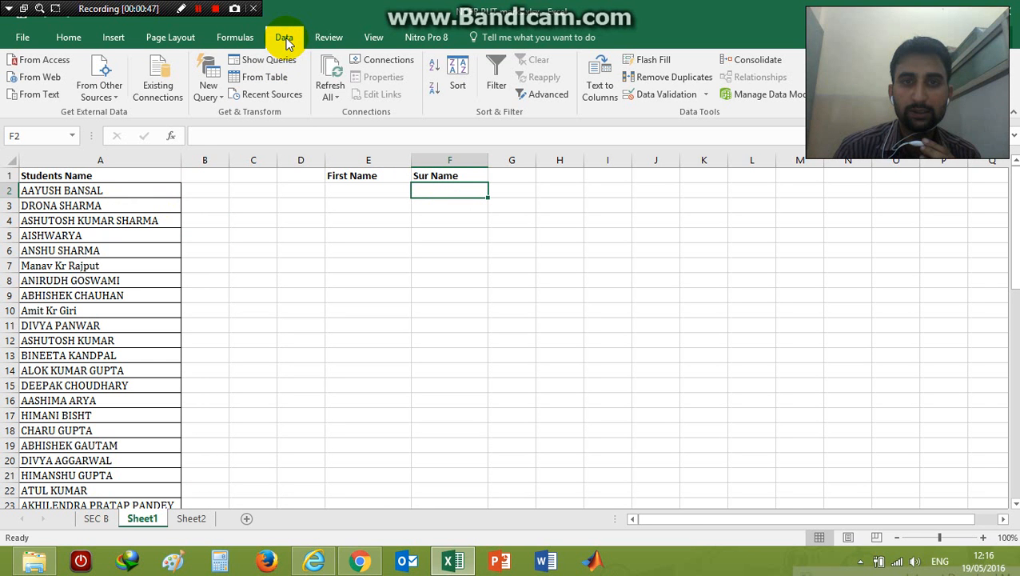
mouse_move(600, 80)
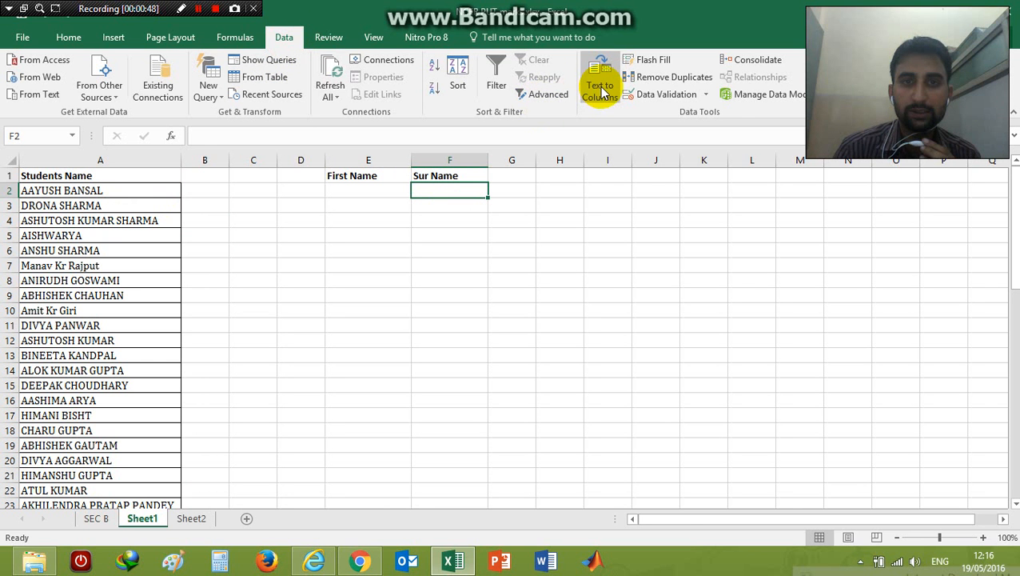
mouse_move(600, 76)
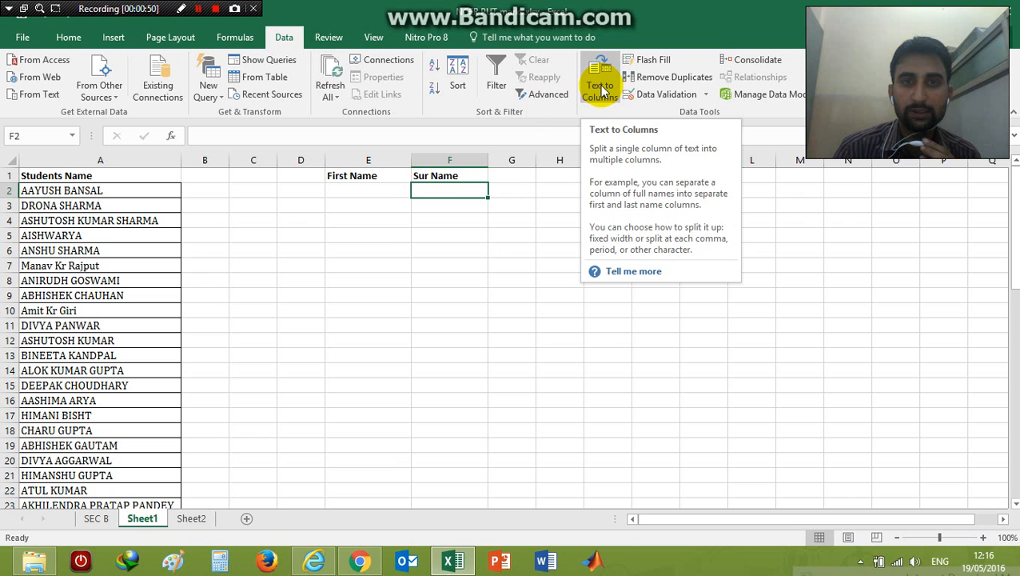
- Attempt Text to Columns with nothing selected and dismiss the no-data warning
left_click(600, 77)
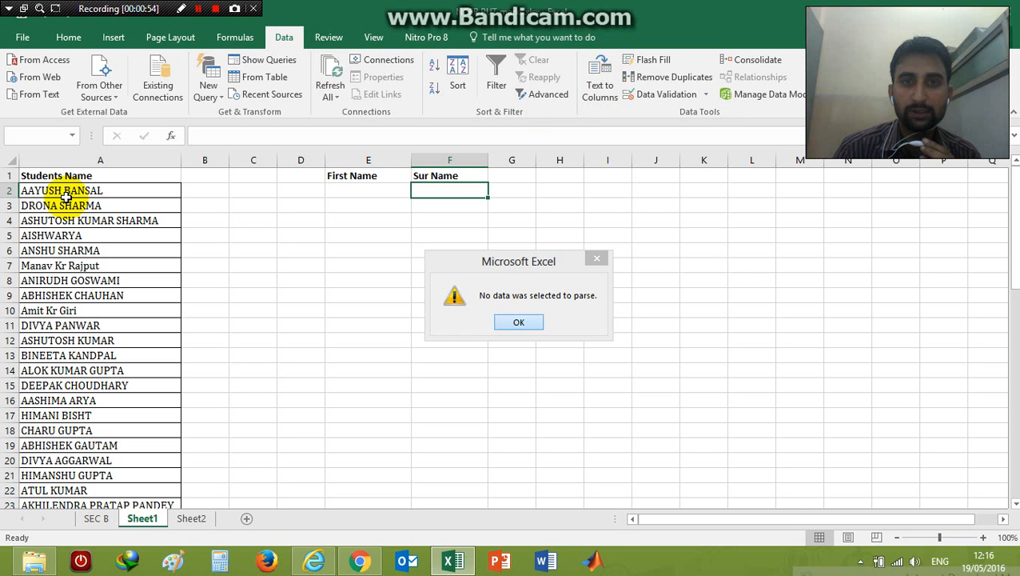
left_click(518, 321)
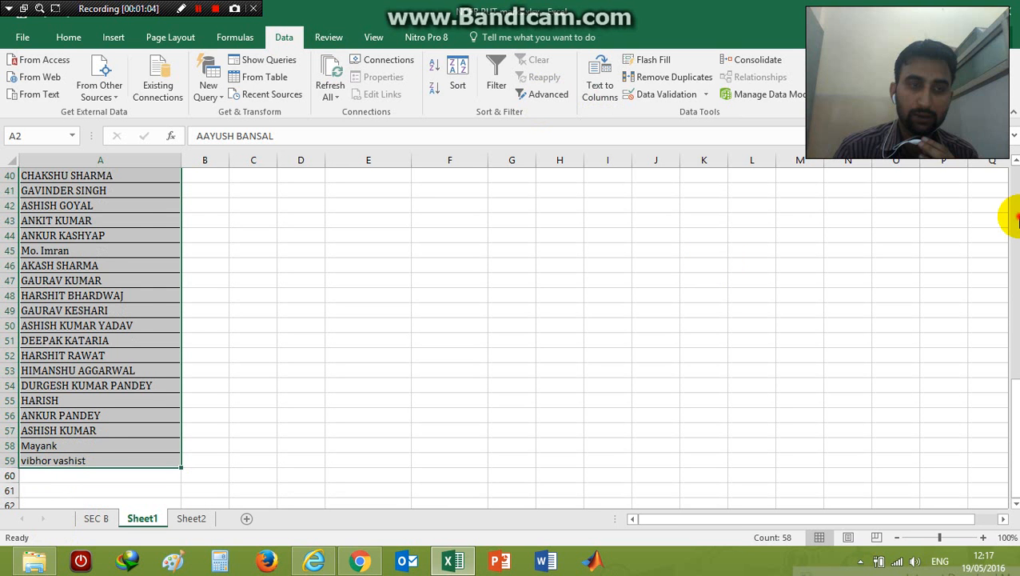
scroll("up", 3)
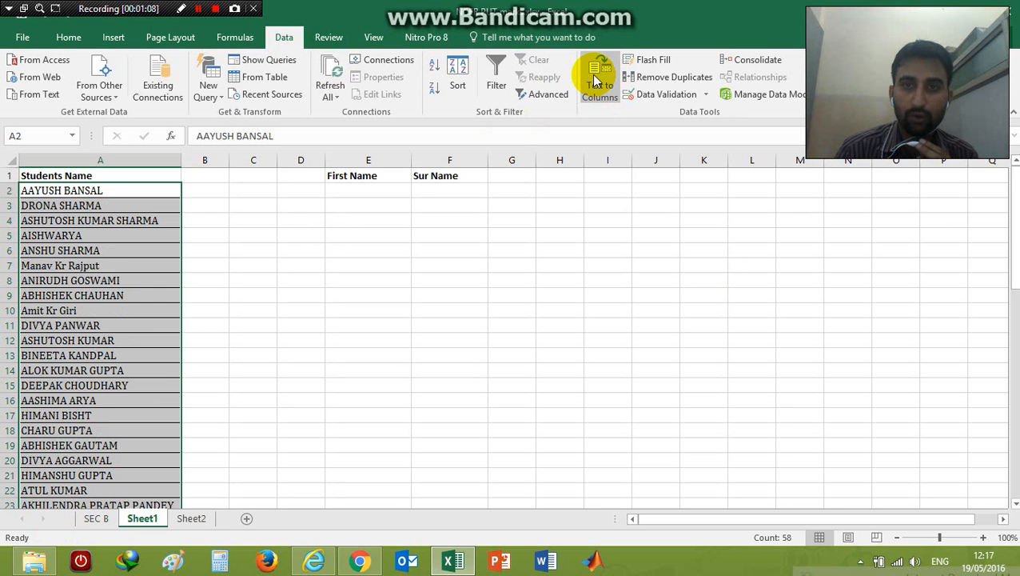
- Run the Text to Columns wizard with space as delimiter and finish without a destination
left_click(599, 76)
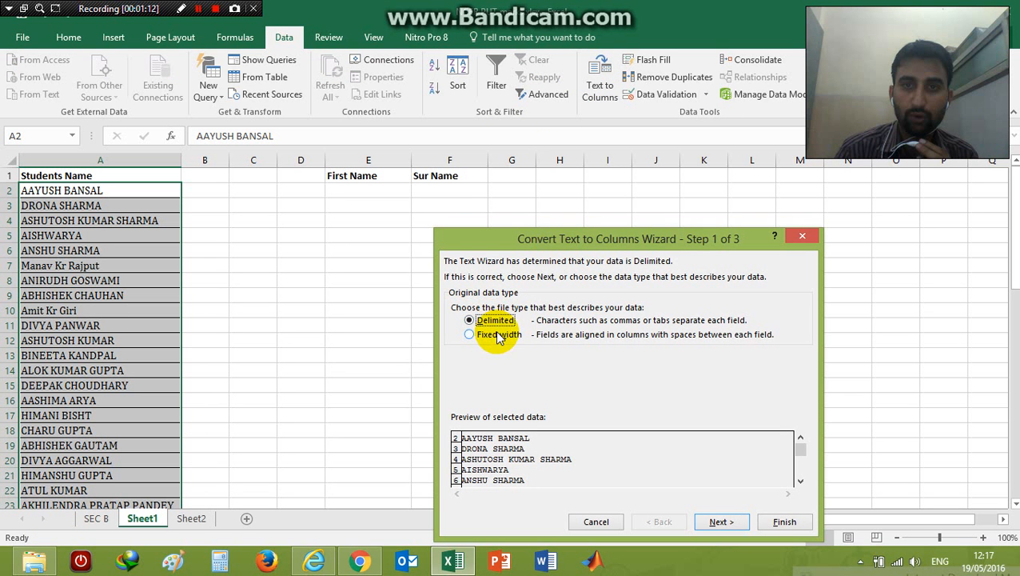
mouse_move(635, 408)
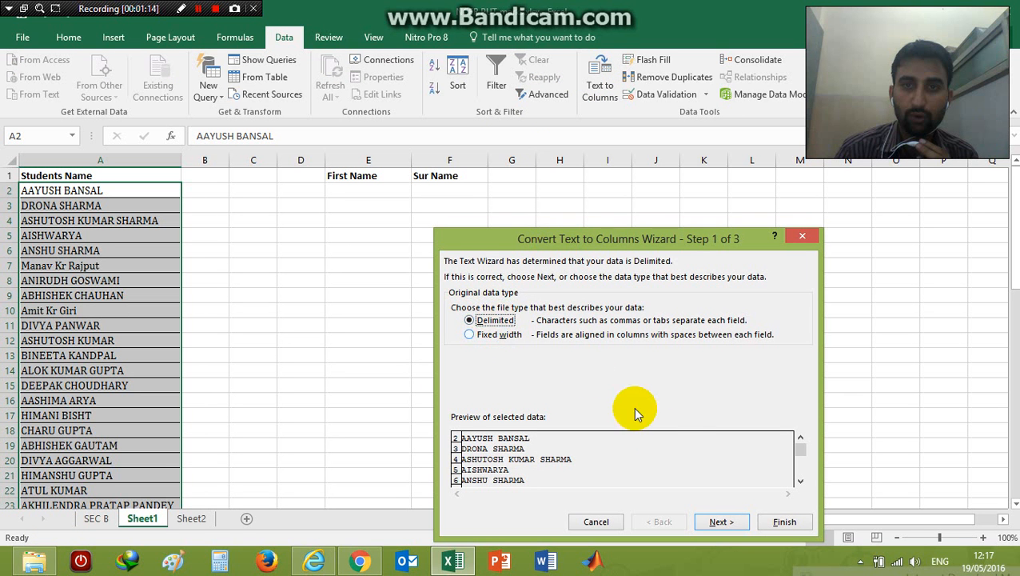
left_click(720, 521)
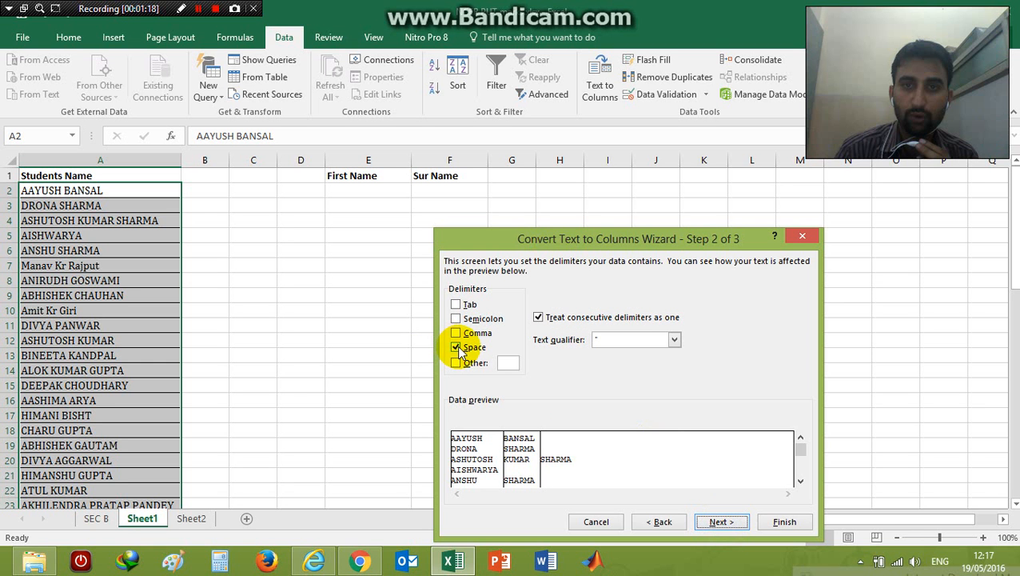
mouse_move(477, 352)
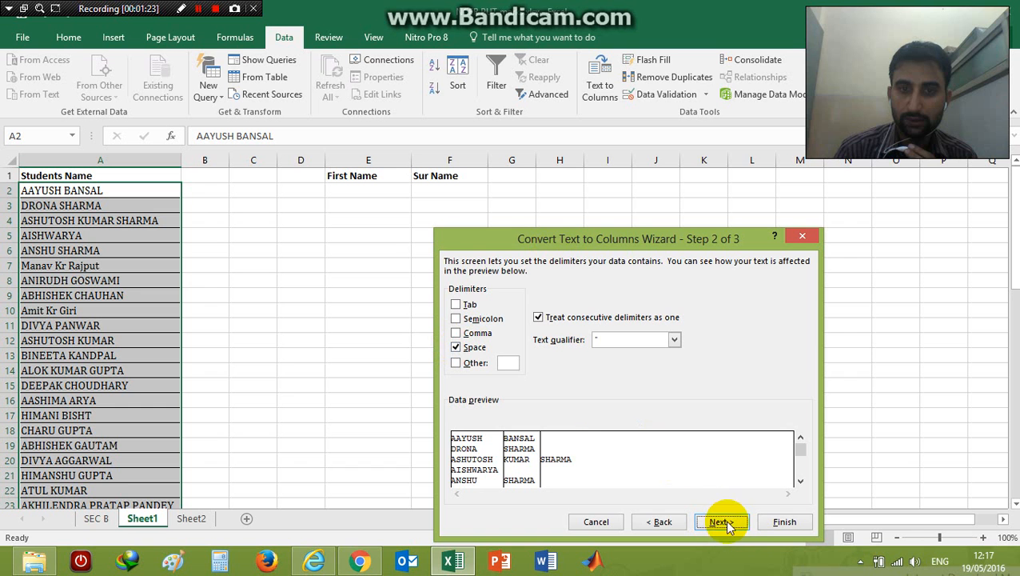
left_click(720, 521)
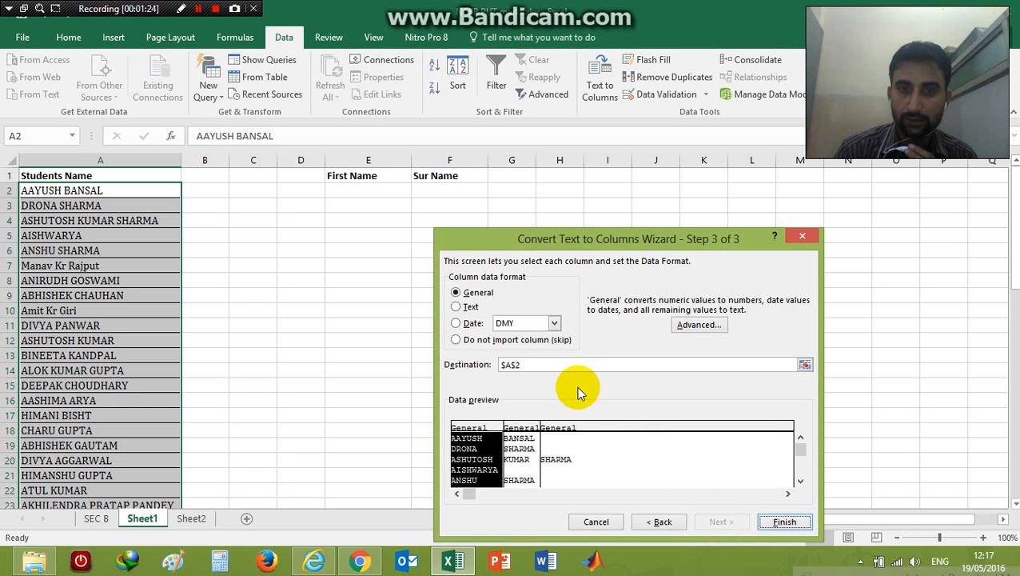
mouse_move(467, 371)
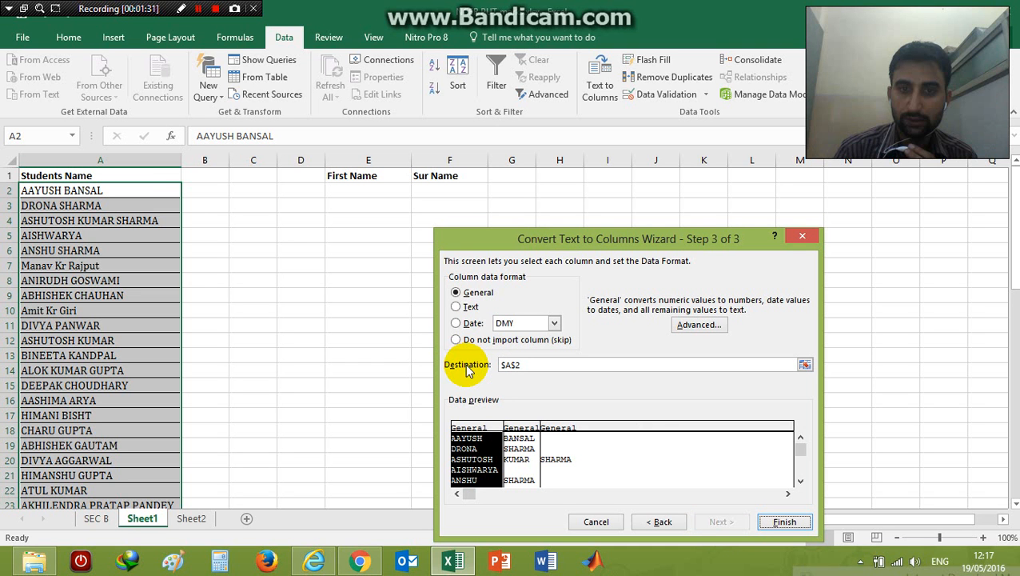
mouse_move(758, 445)
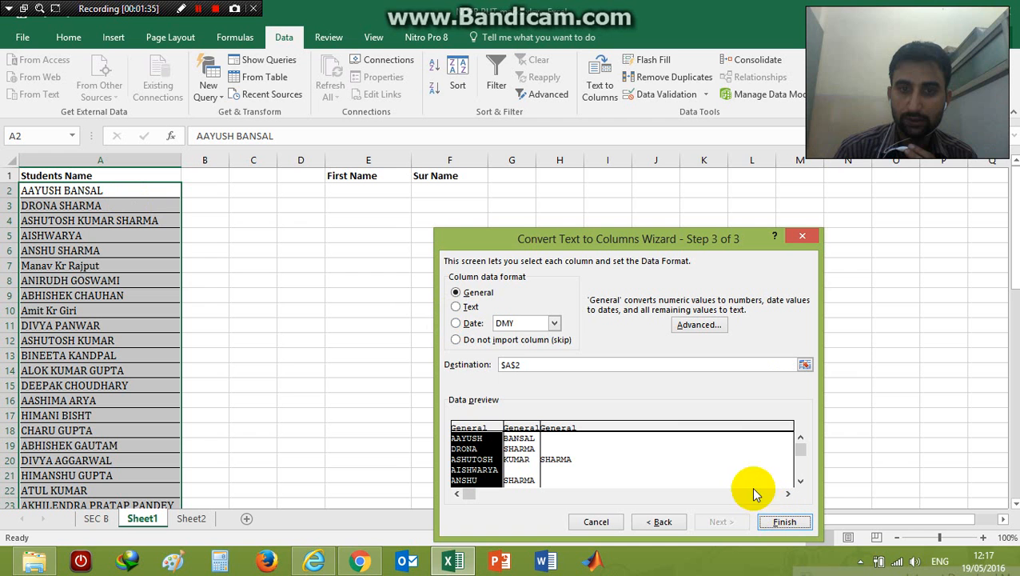
mouse_move(131, 200)
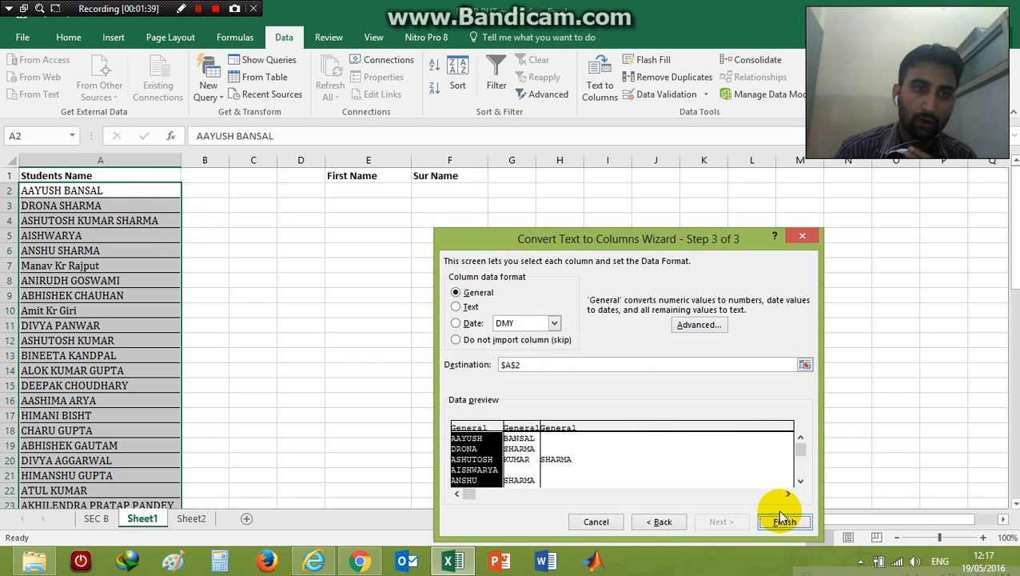
left_click(783, 521)
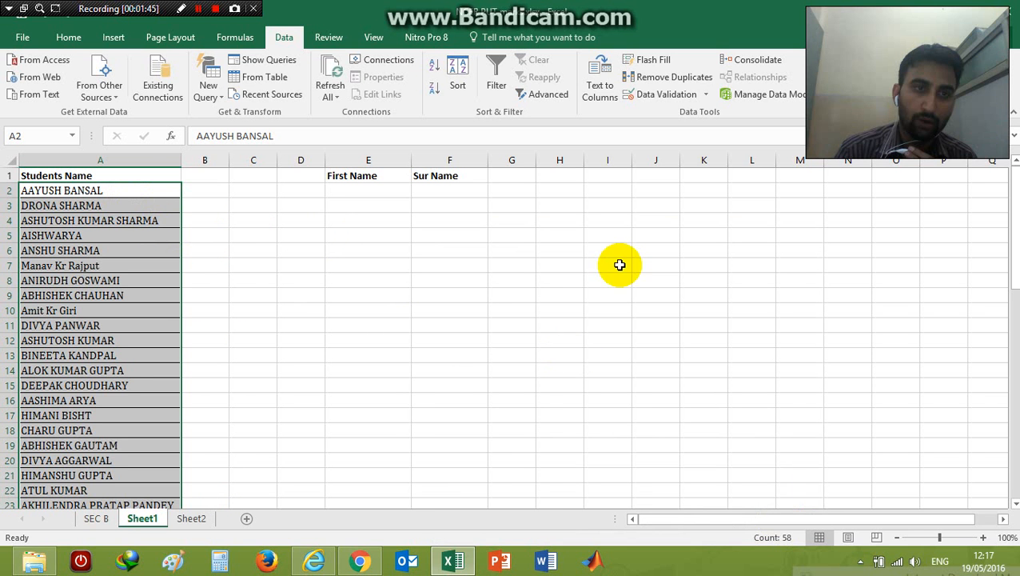
mouse_move(599, 77)
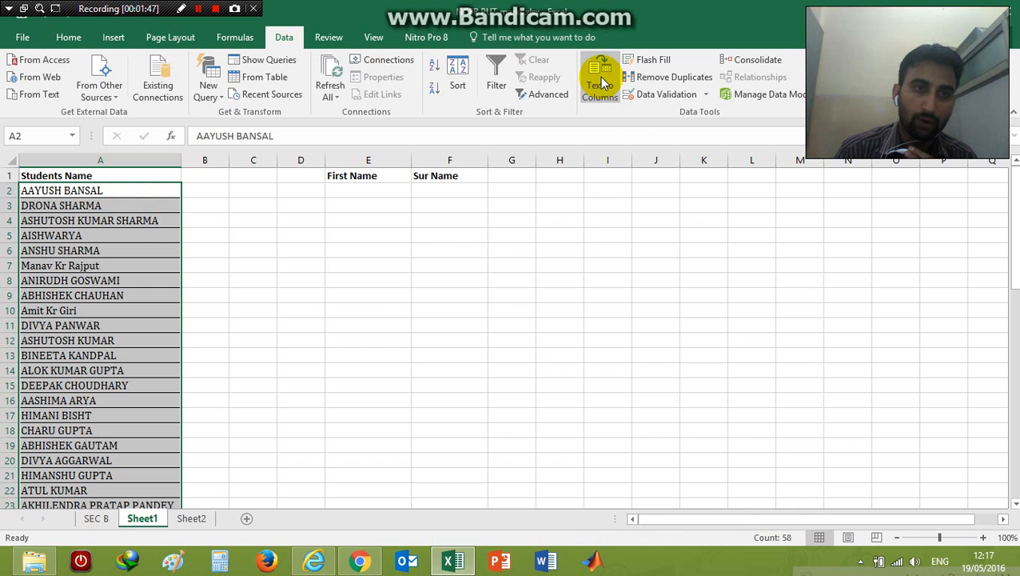
- Restart Text to Columns, space-delimited, and set the destination to cell E2
left_click(600, 77)
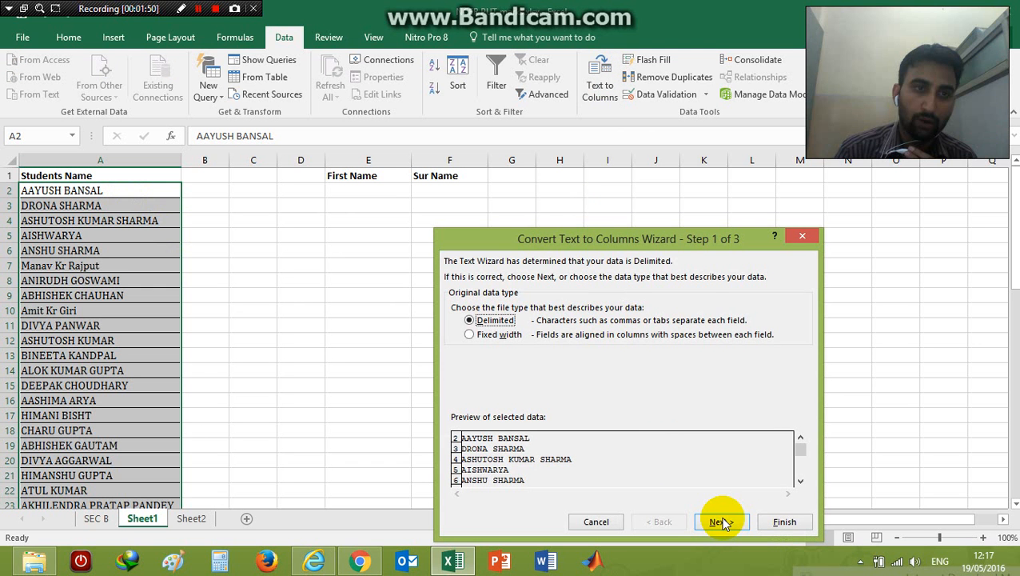
left_click(717, 522)
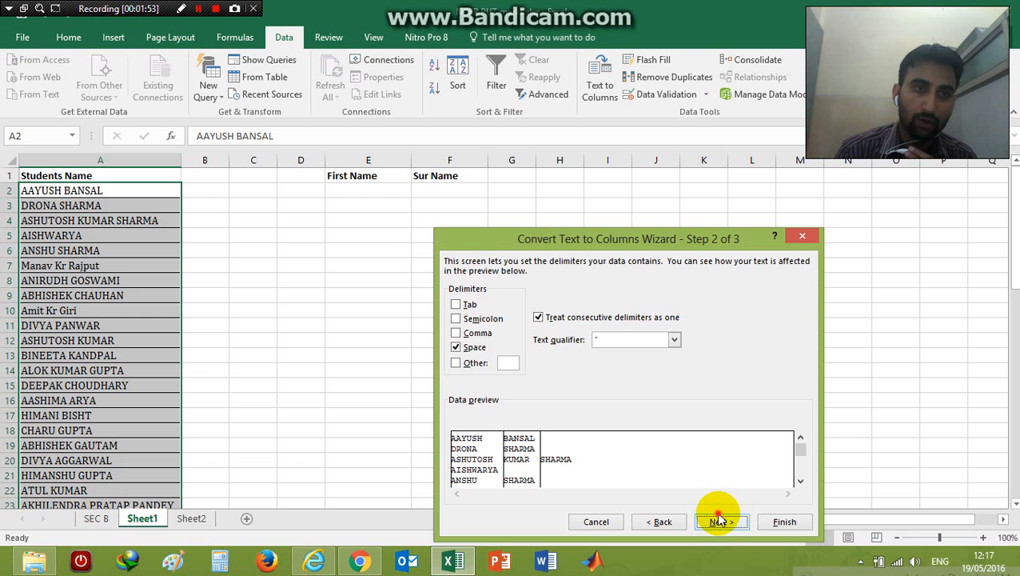
left_click(720, 521)
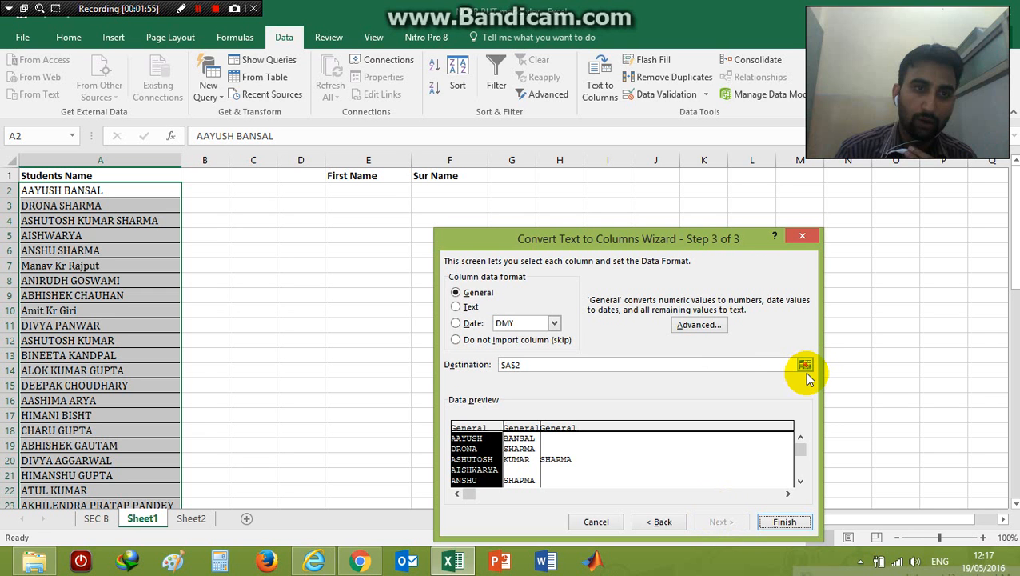
left_click(806, 364)
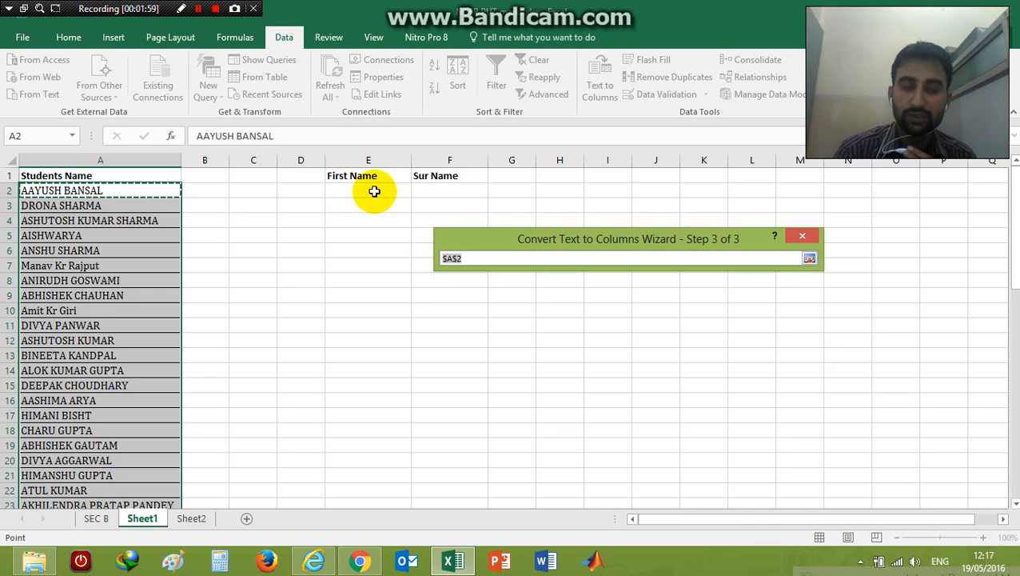
left_click(368, 190)
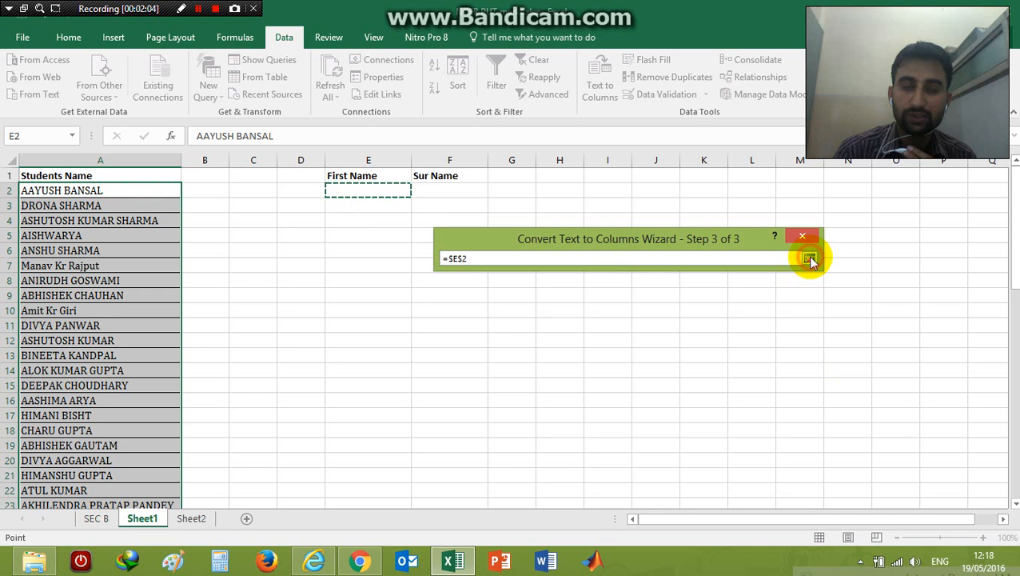
left_click(810, 257)
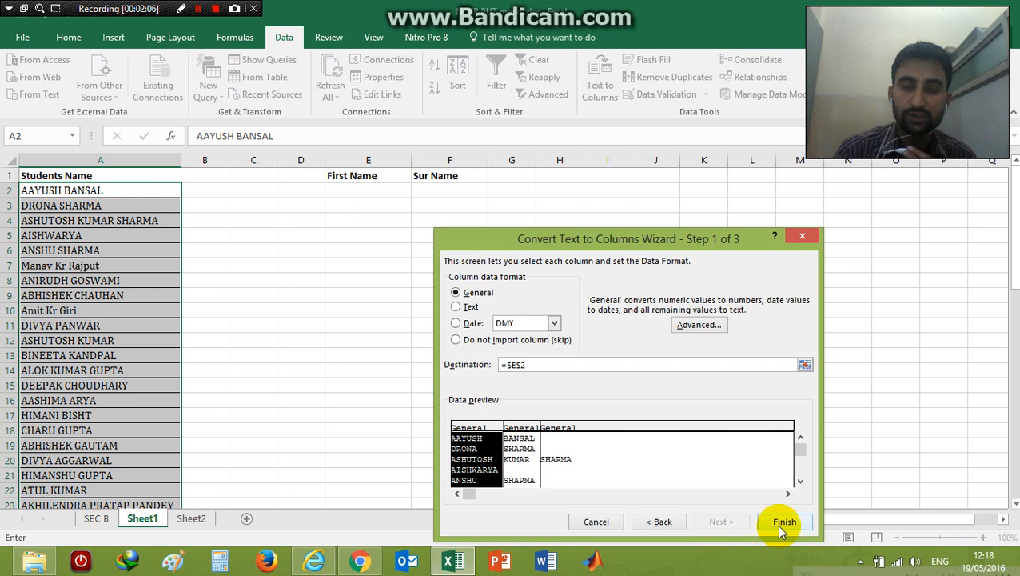
- Finish the split so first names fill column E and surnames column F, then inspect E2 and F2
left_click(784, 522)
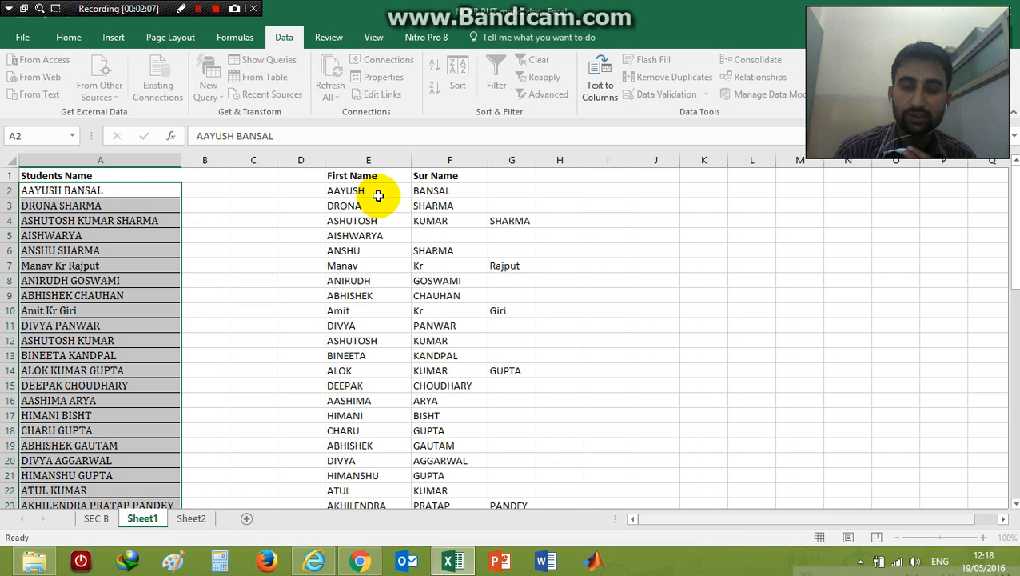
left_click(368, 190)
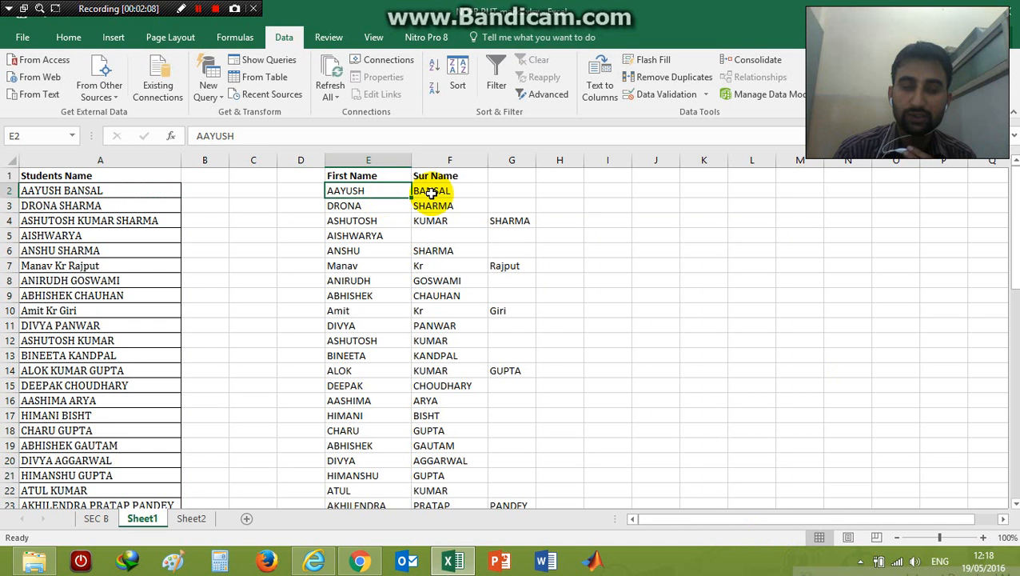
left_click(449, 191)
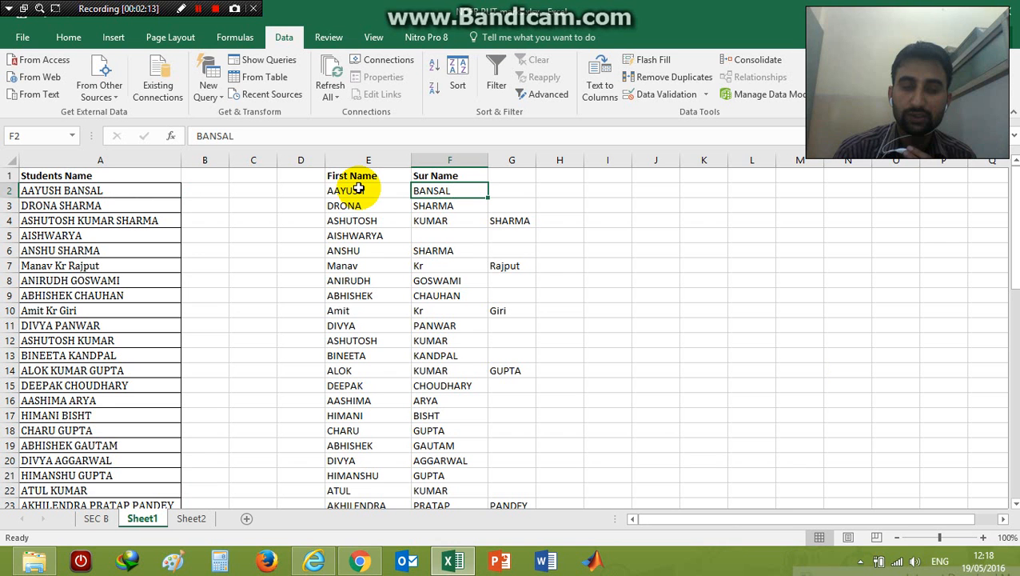
left_click(368, 190)
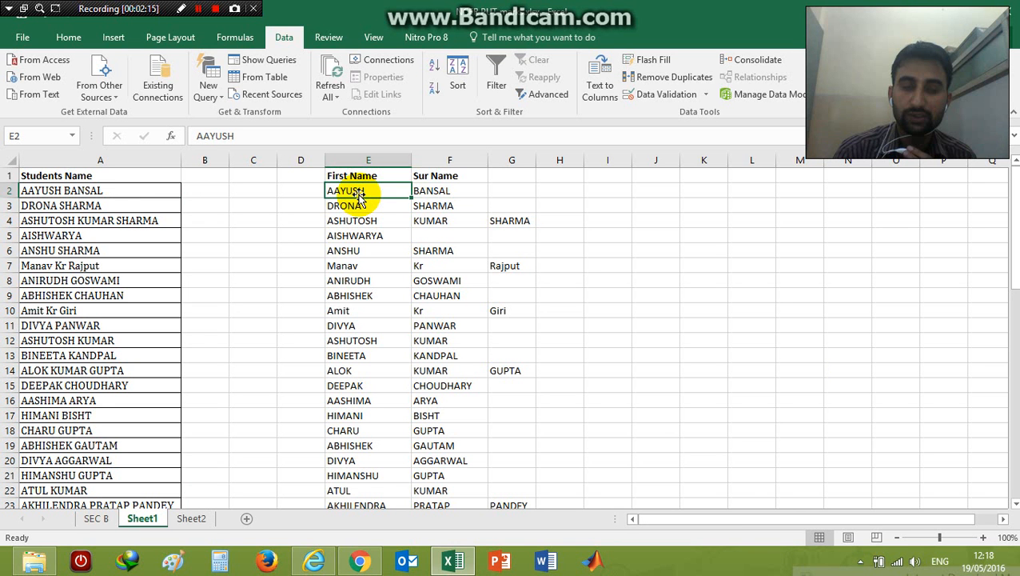
left_click(450, 191)
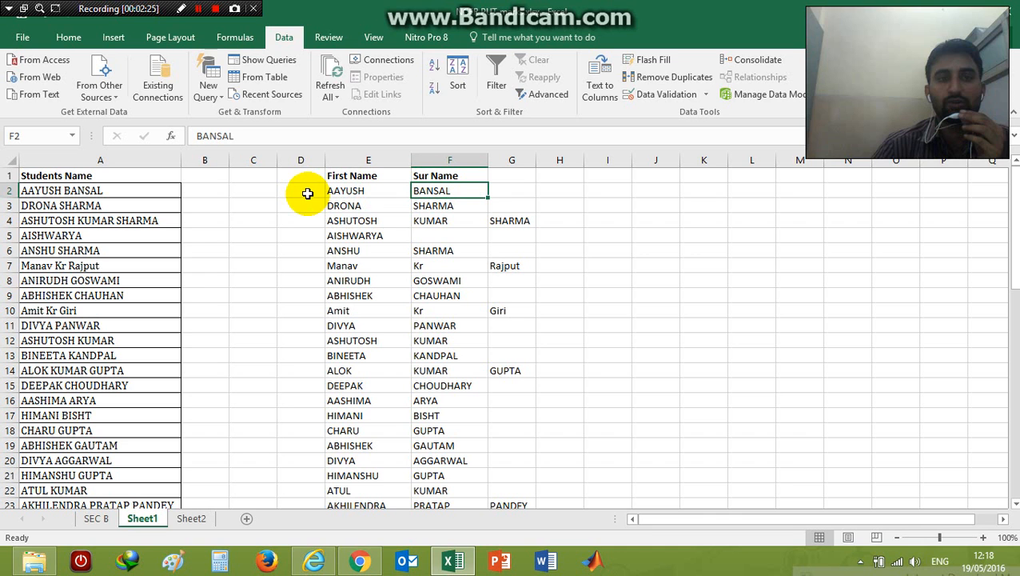
mouse_move(301, 163)
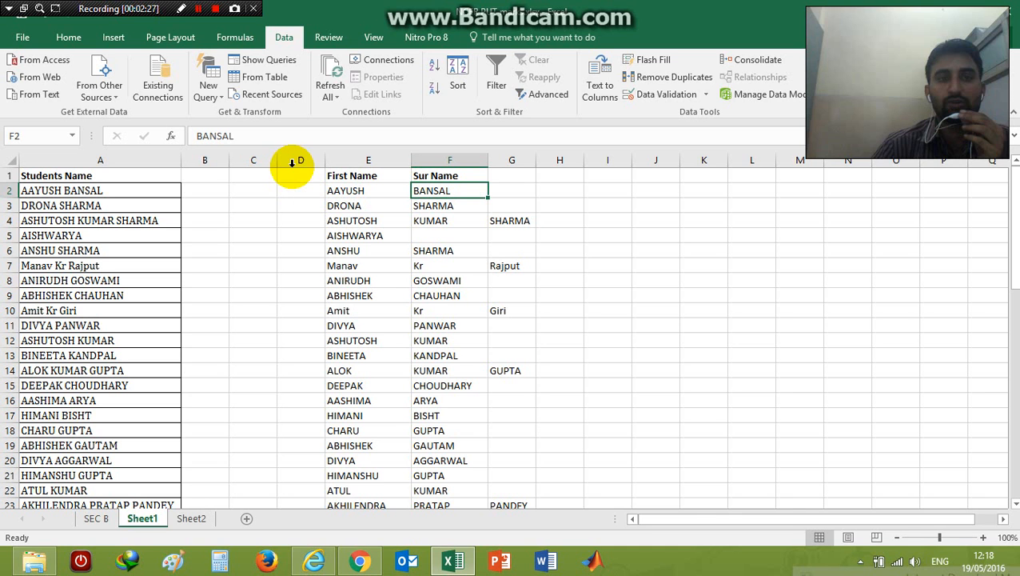